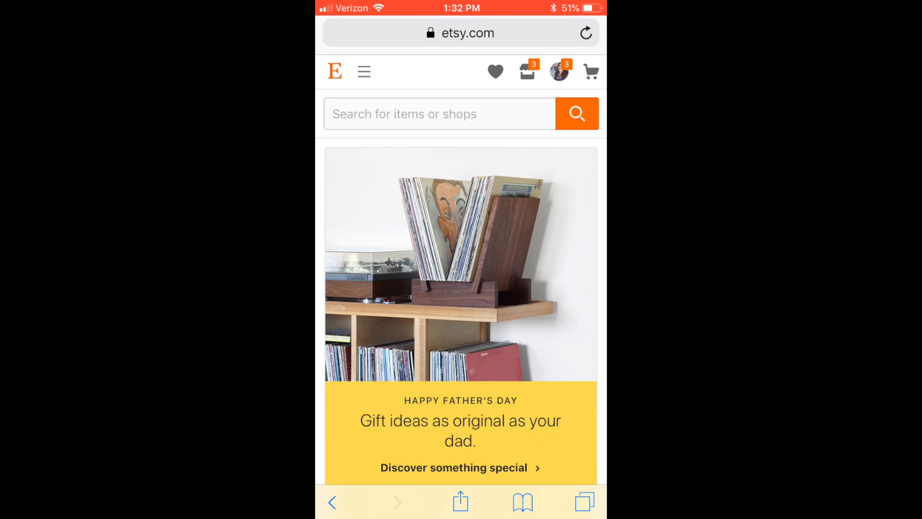
Step: Switch from Safari's Etsy page to the LR Mobile Preset 2 email in Gmail
{"action": "left_click", "coordinate": [557, 71]}
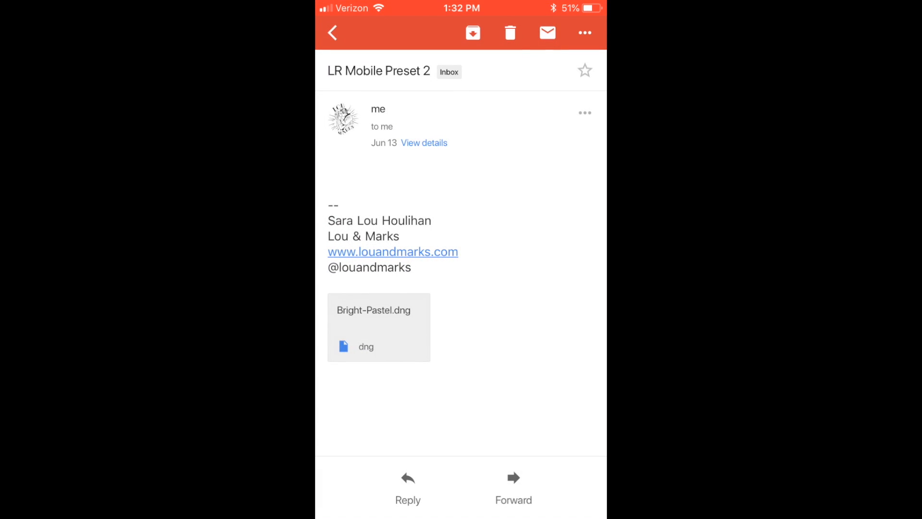
Step: Copy the Bright-Pastel.dng attachment into Lightroom CC
{"action": "left_click", "coordinate": [379, 327]}
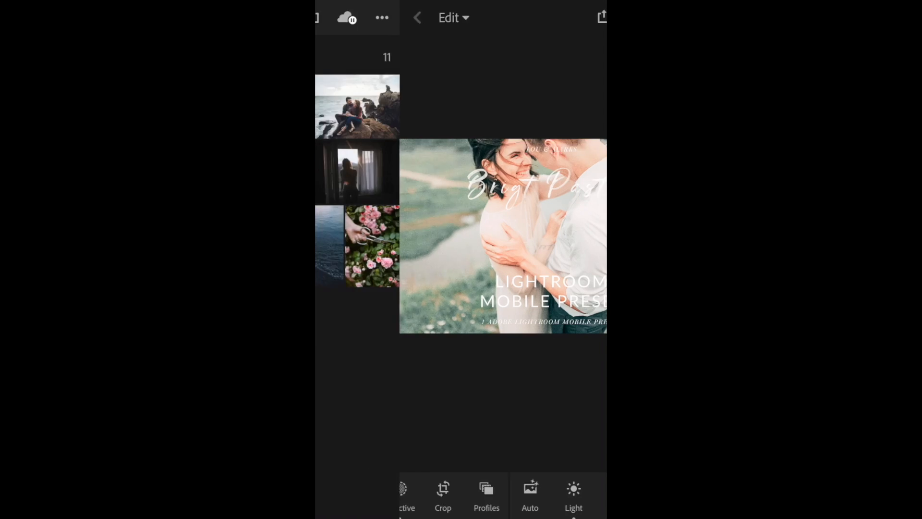
Step: Open the Bright Pastel DNG from All Photos and choose Add To from its menu
{"action": "left_click", "coordinate": [417, 17]}
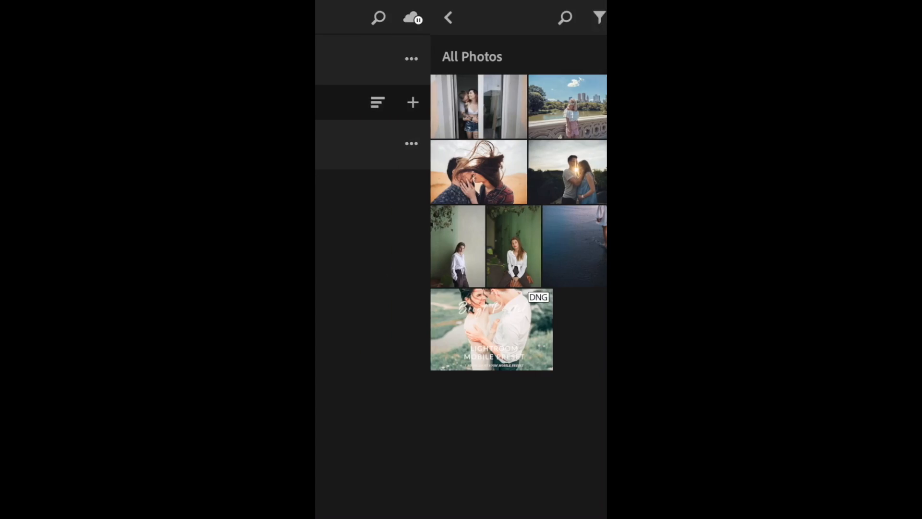
{"action": "left_click", "coordinate": [411, 58]}
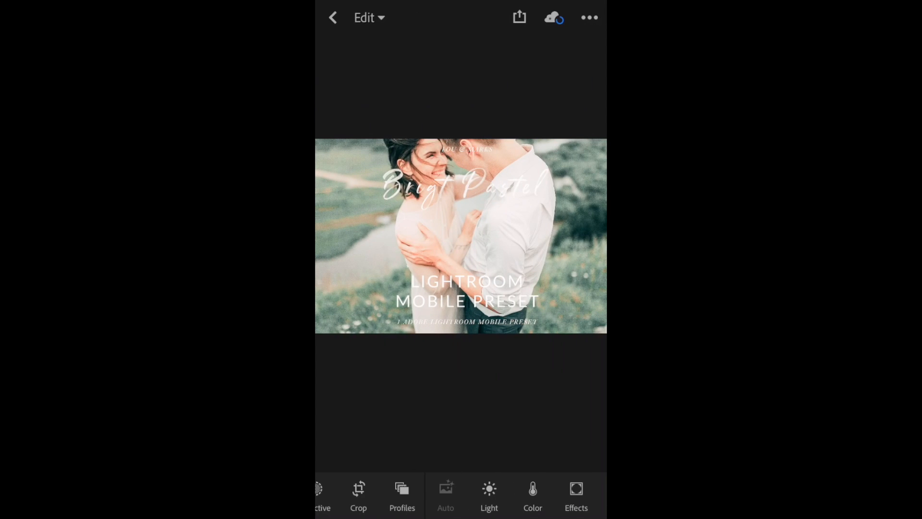
{"action": "left_click", "coordinate": [589, 18]}
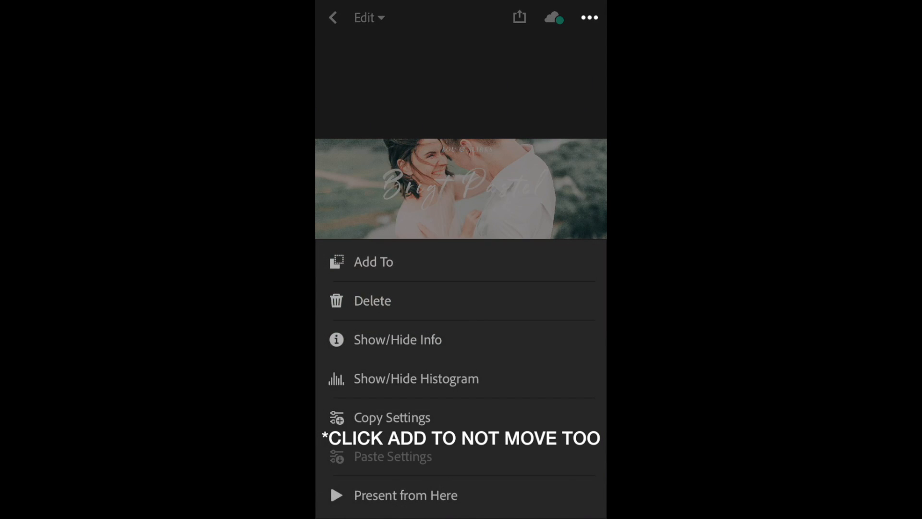
{"action": "left_click", "coordinate": [373, 261]}
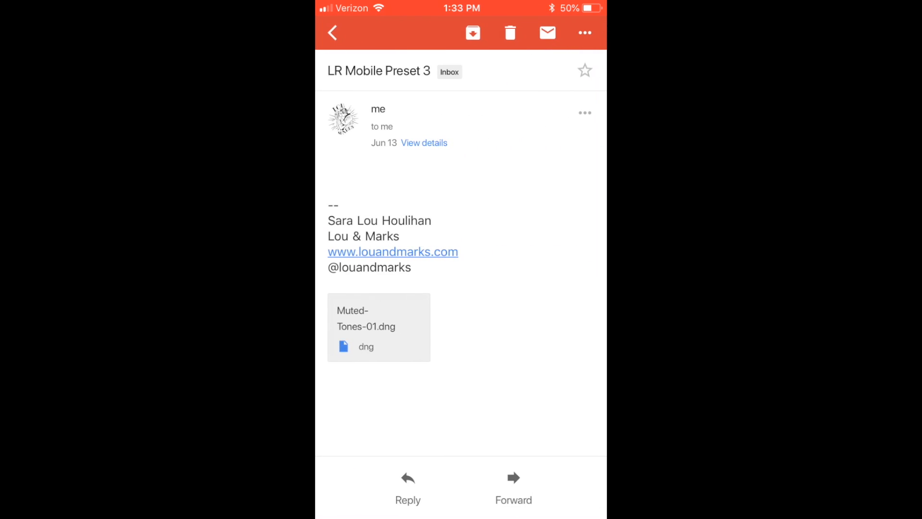
Step: Copy Muted-Tones-01.dng into Lightroom's Presets album
{"action": "left_click", "coordinate": [379, 326]}
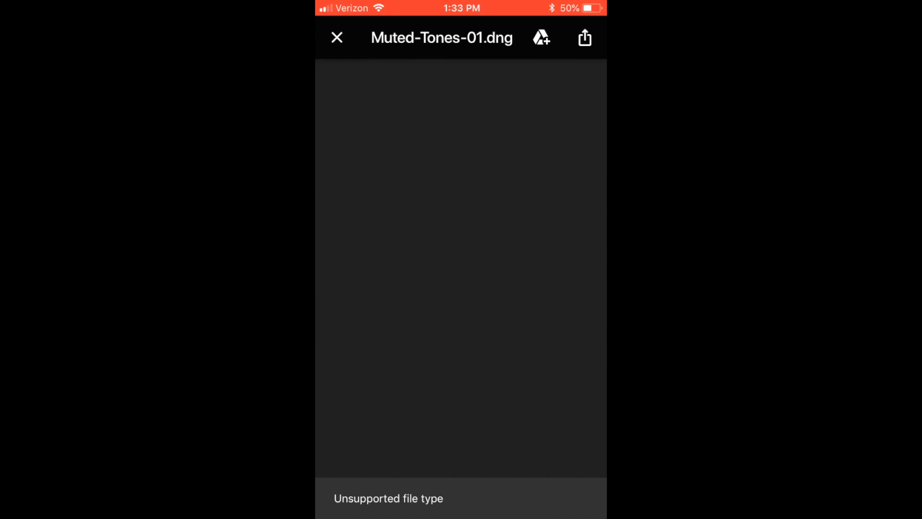
{"action": "left_click", "coordinate": [584, 37]}
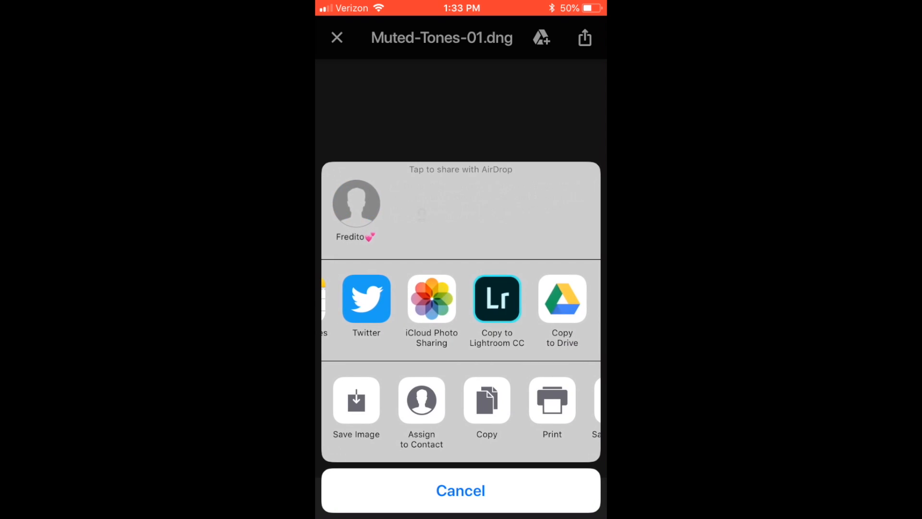
{"action": "left_click", "coordinate": [495, 298]}
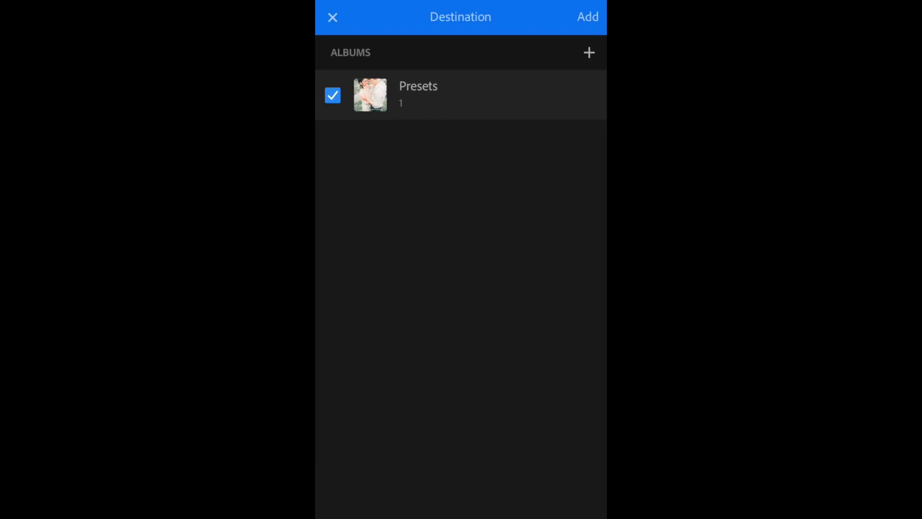
{"action": "left_click", "coordinate": [586, 16]}
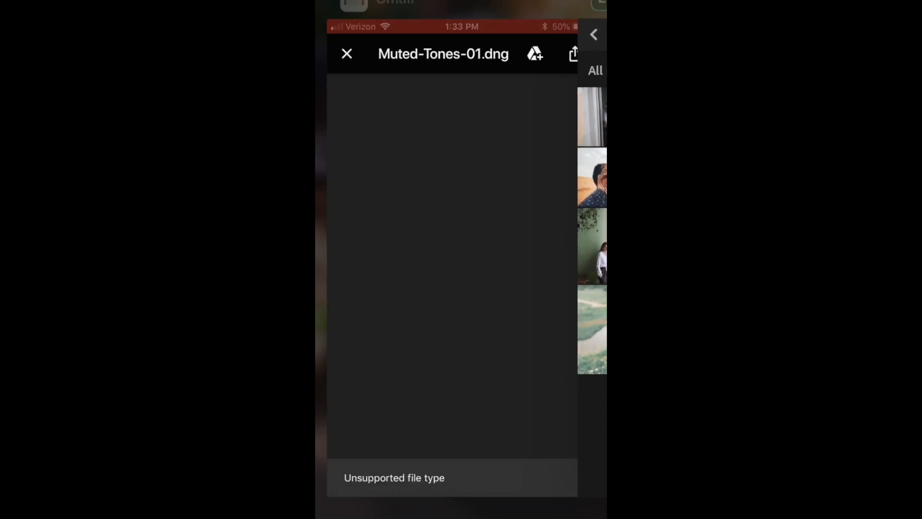
Step: Return to Gmail and copy Blogger-Preset.dng into Lightroom
{"action": "left_click", "coordinate": [346, 54]}
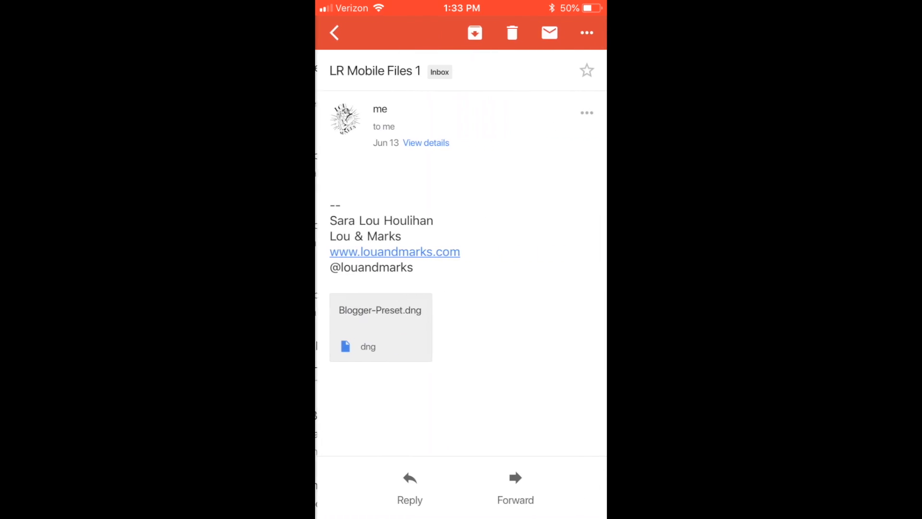
{"action": "left_click", "coordinate": [380, 326]}
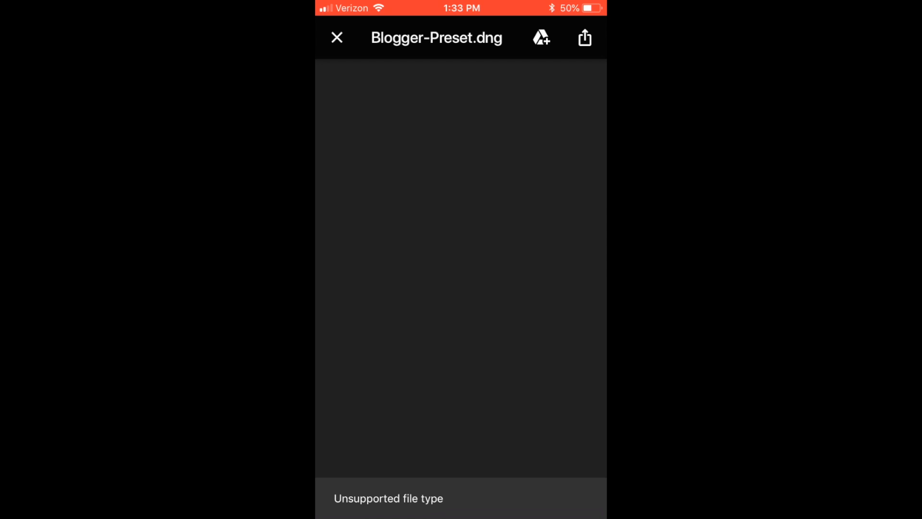
{"action": "left_click", "coordinate": [584, 37]}
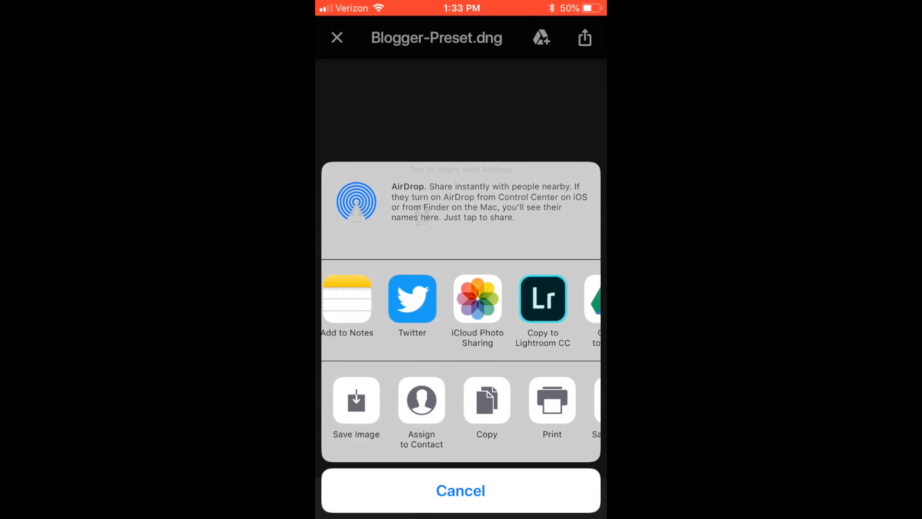
{"action": "left_click", "coordinate": [542, 299]}
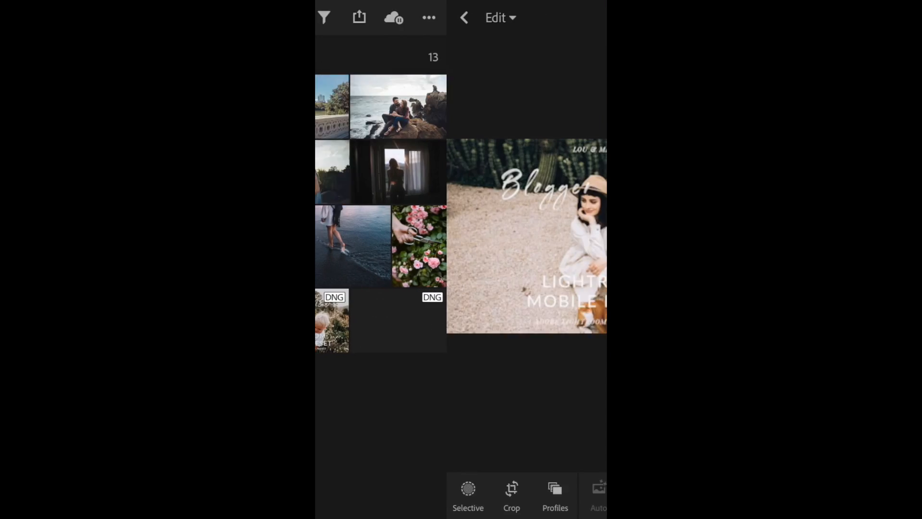
Step: Copy the Bright Pastel preset's edit settings
{"action": "left_click", "coordinate": [527, 236]}
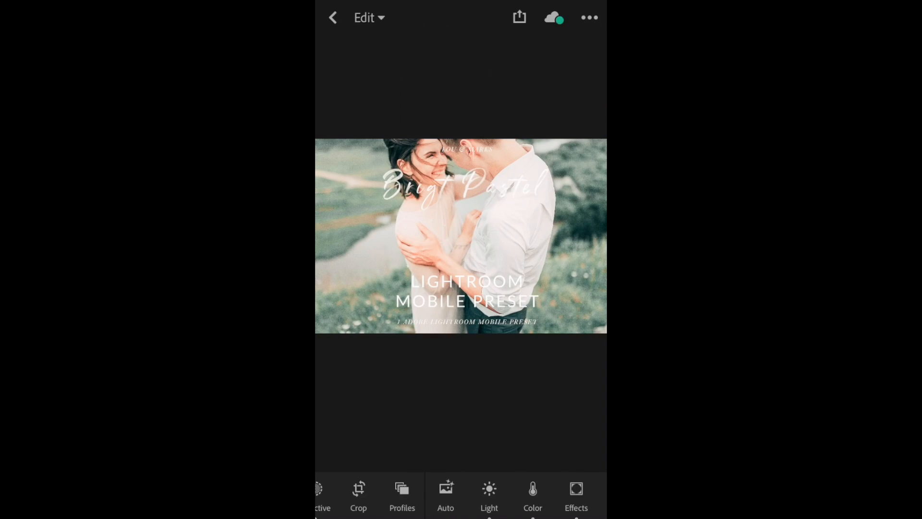
{"action": "left_click", "coordinate": [589, 17]}
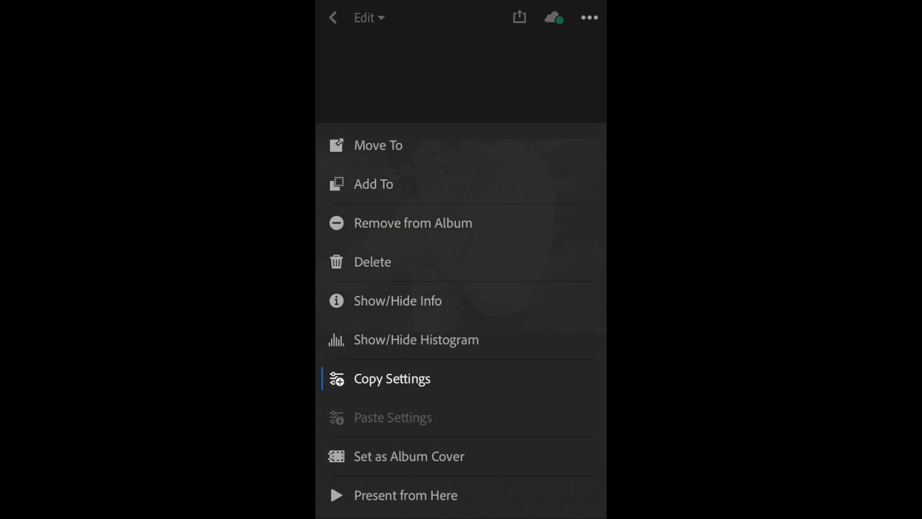
{"action": "left_click", "coordinate": [392, 378]}
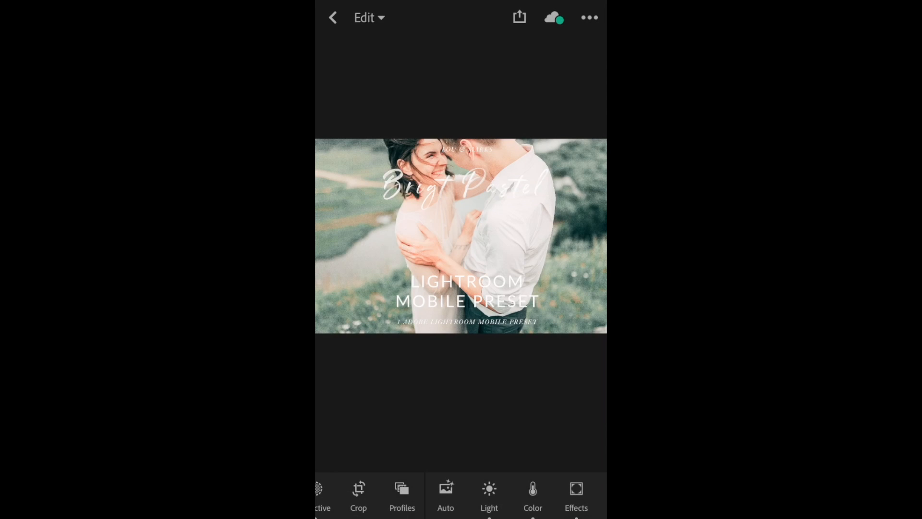
{"action": "left_click", "coordinate": [332, 17]}
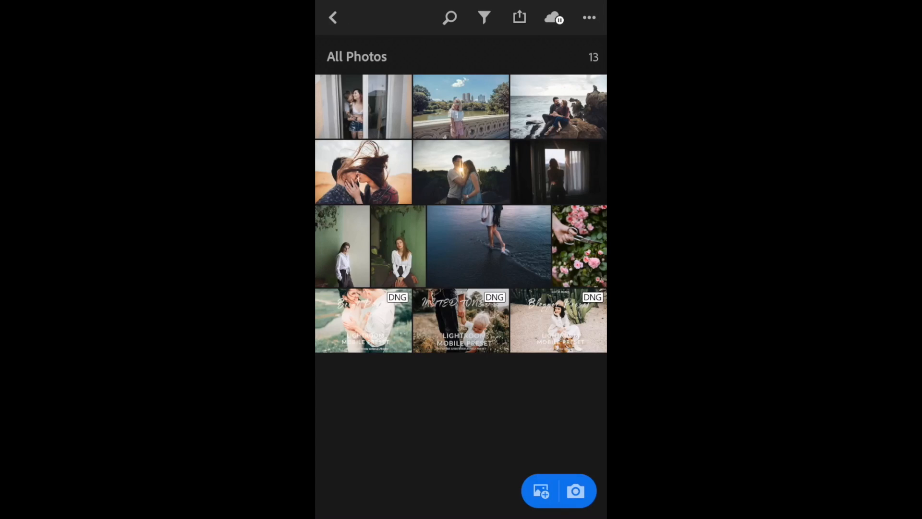
Step: Paste the settings onto the green-wall portrait and review its Light panel
{"action": "left_click", "coordinate": [398, 246]}
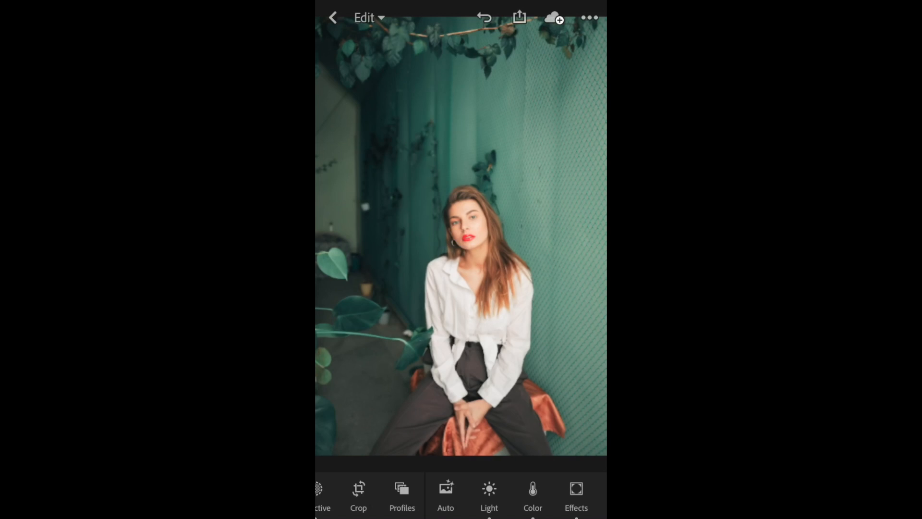
{"action": "left_click", "coordinate": [484, 18]}
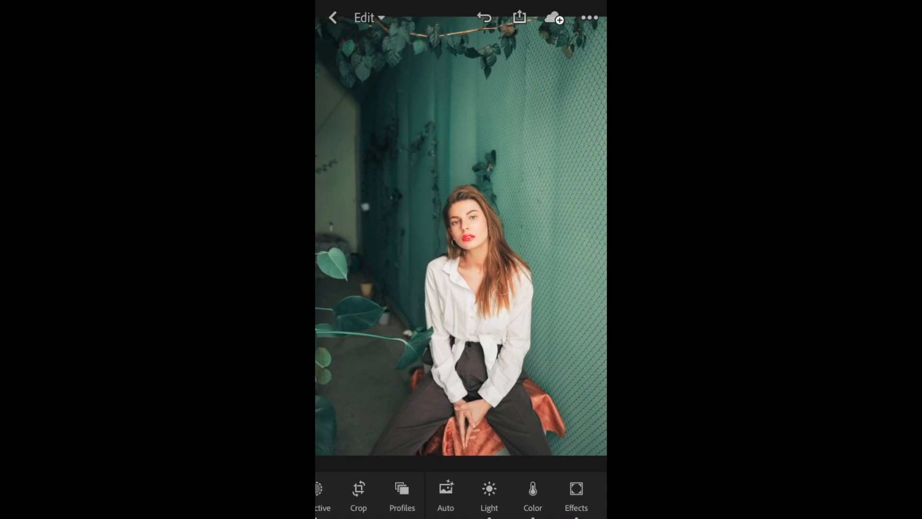
{"action": "left_click", "coordinate": [488, 495]}
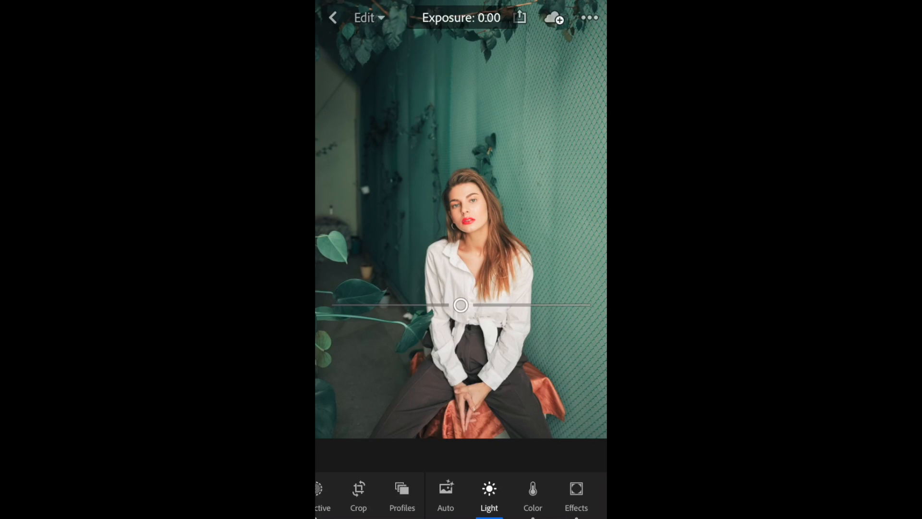
{"action": "left_click", "coordinate": [489, 496]}
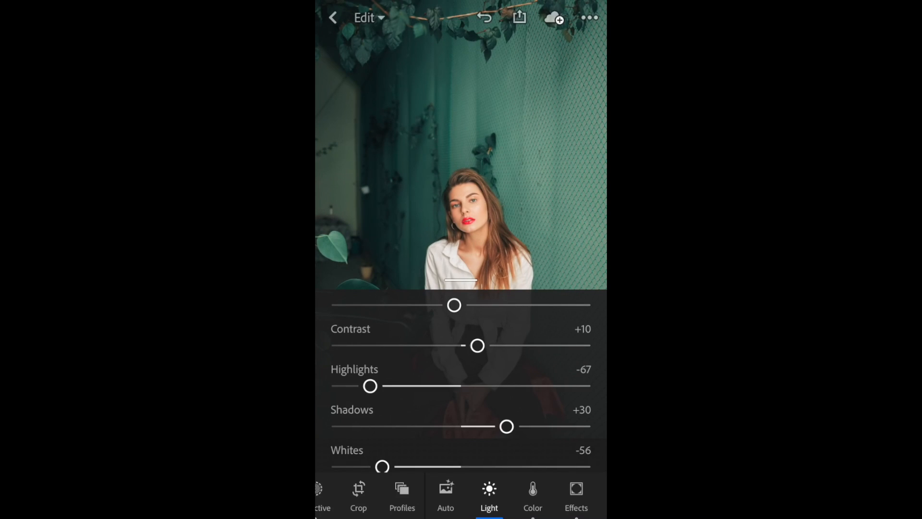
{"action": "left_click", "coordinate": [332, 18]}
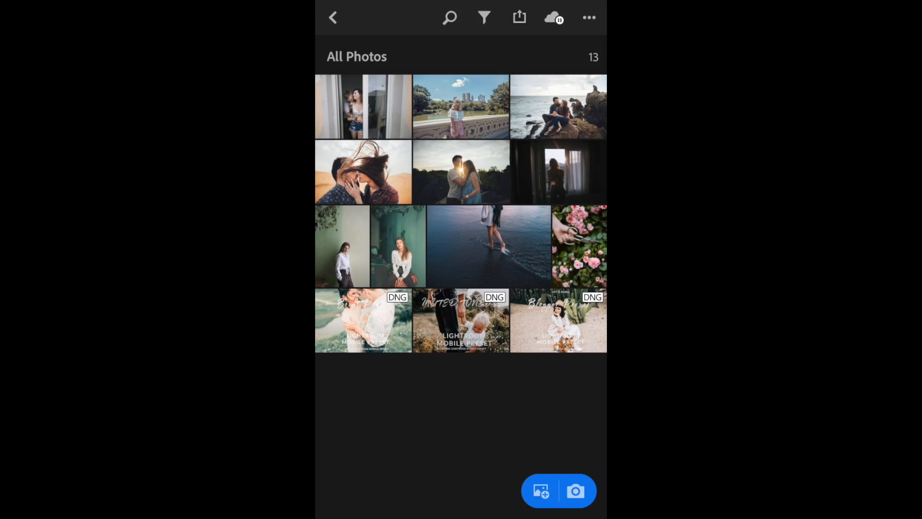
Step: Copy Muted Tones settings onto the standing portrait and the couple on rocks
{"action": "left_click", "coordinate": [460, 320]}
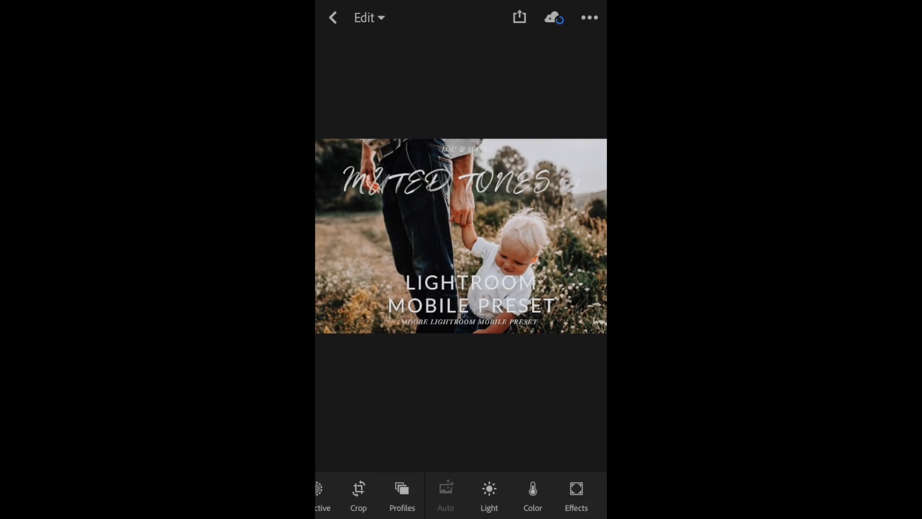
{"action": "left_click", "coordinate": [589, 18]}
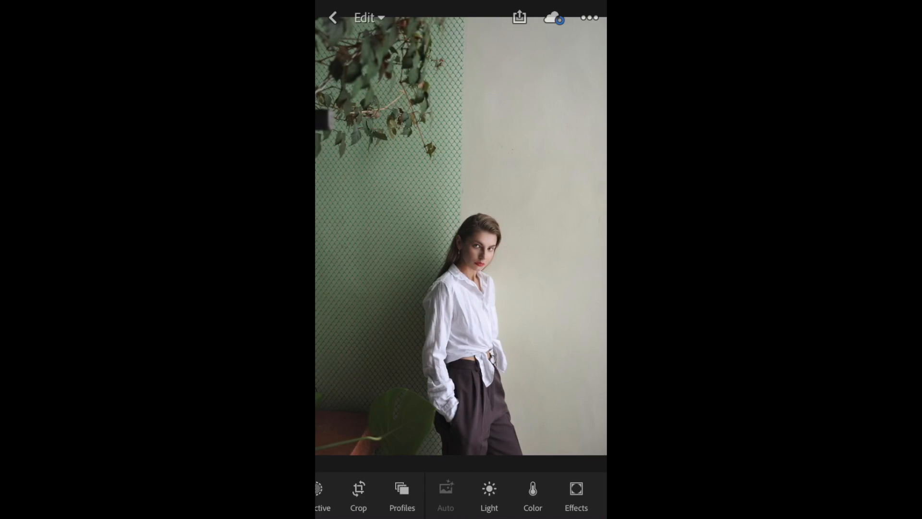
{"action": "left_click", "coordinate": [445, 494]}
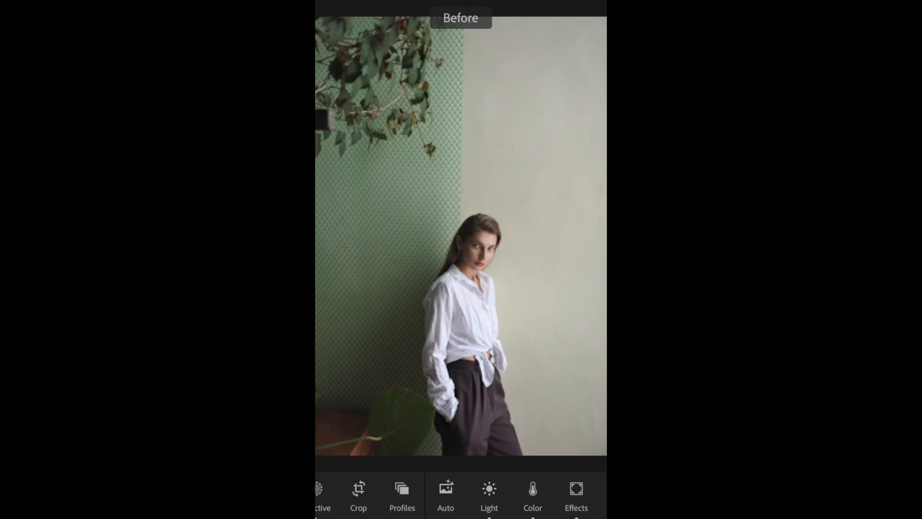
{"action": "left_click", "coordinate": [332, 17]}
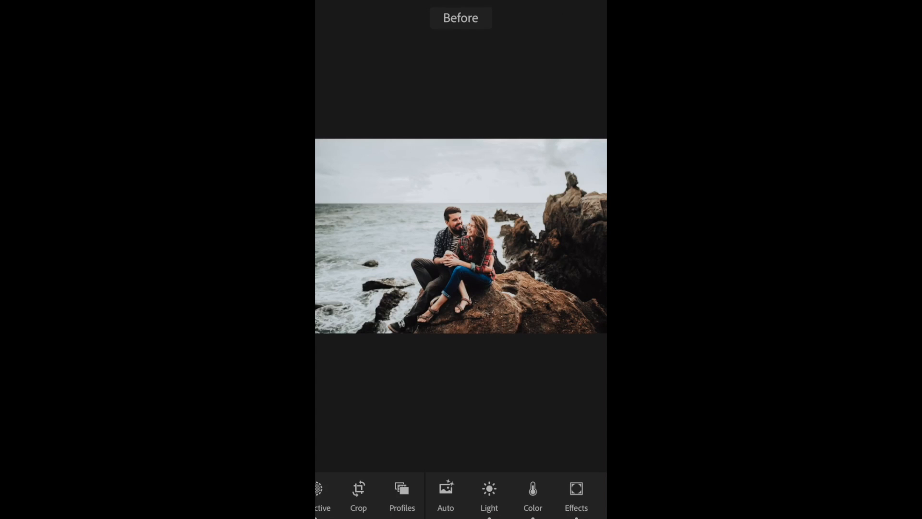
{"action": "left_click", "coordinate": [516, 17]}
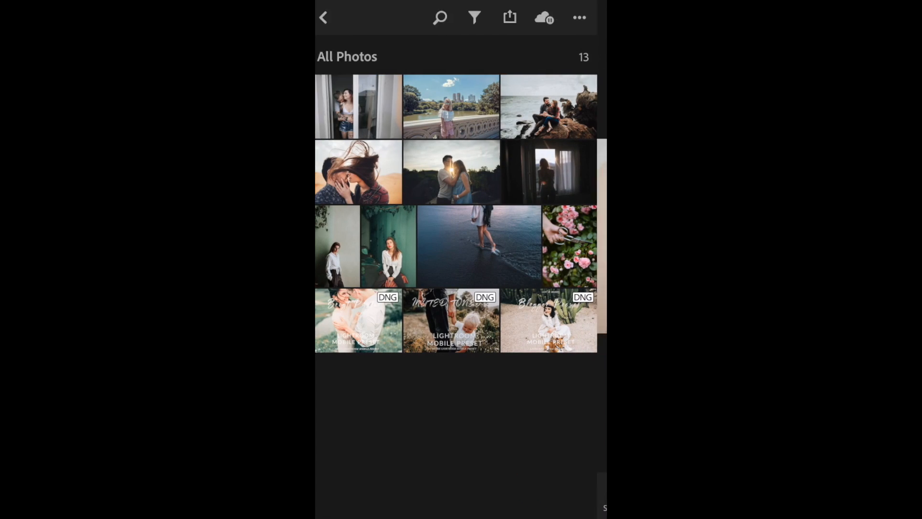
Step: Apply the previous settings to the doorway couple photo, then open the Blogger Preset DNG
{"action": "left_click", "coordinate": [358, 106]}
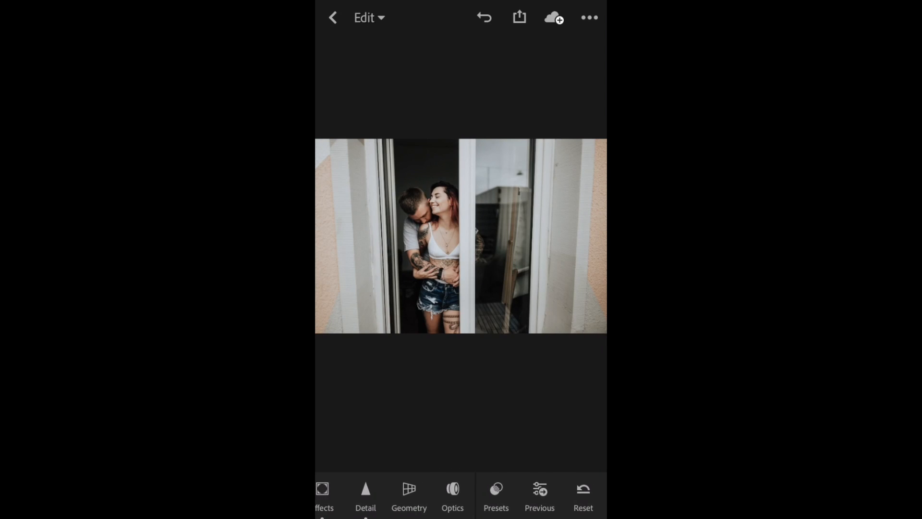
{"action": "left_click", "coordinate": [332, 18]}
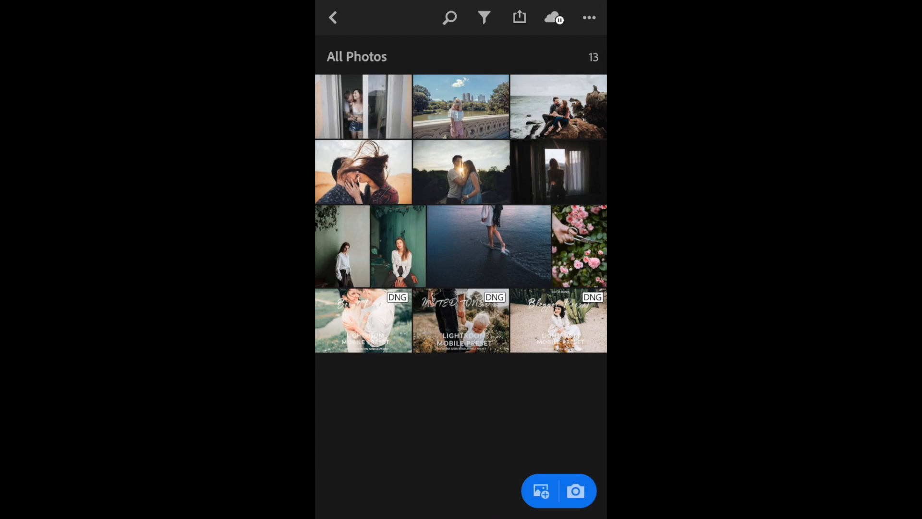
{"action": "left_click", "coordinate": [558, 319]}
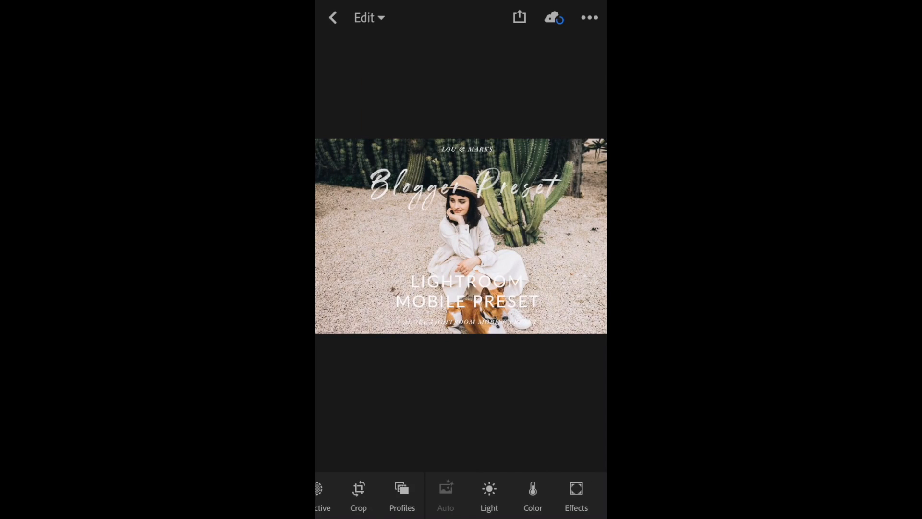
Step: Paste Blogger Preset settings onto the roses photo, confirming Highlights −49 and Saturation −35
{"action": "left_click", "coordinate": [588, 17]}
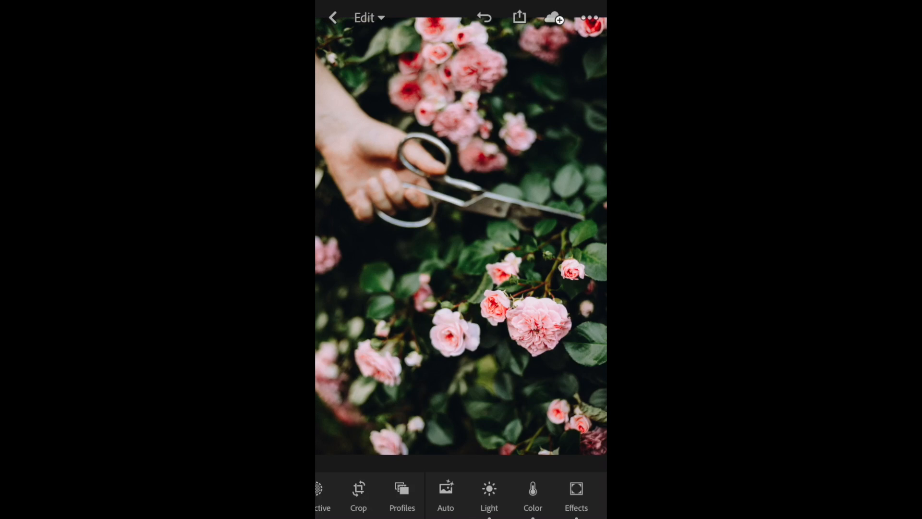
{"action": "left_click", "coordinate": [532, 495]}
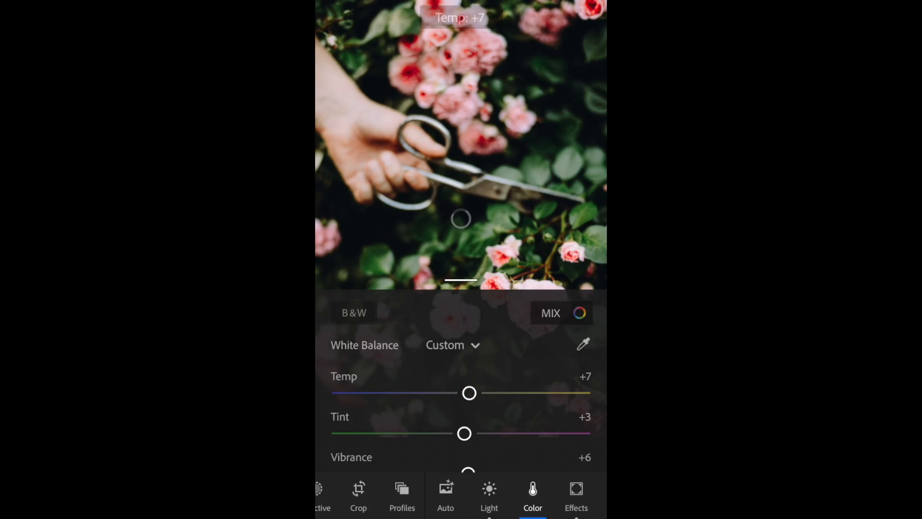
{"action": "left_click", "coordinate": [488, 496]}
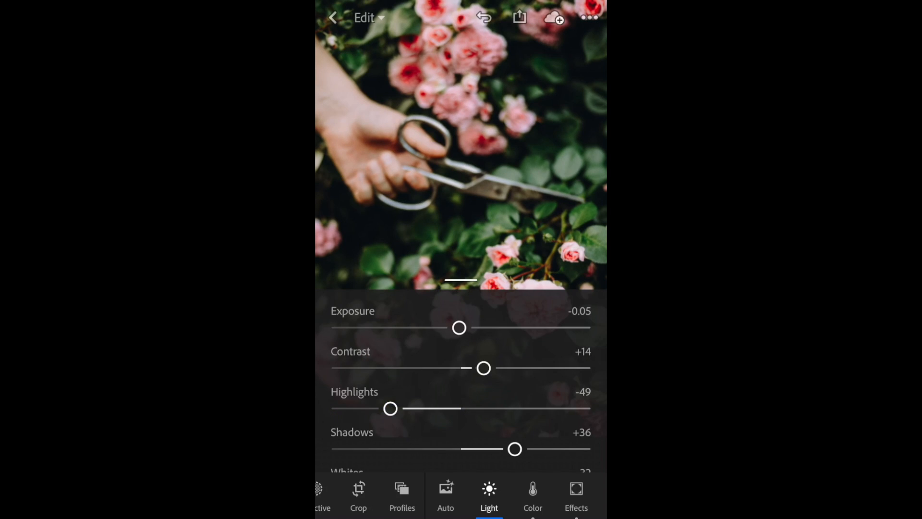
{"action": "left_click", "coordinate": [532, 497]}
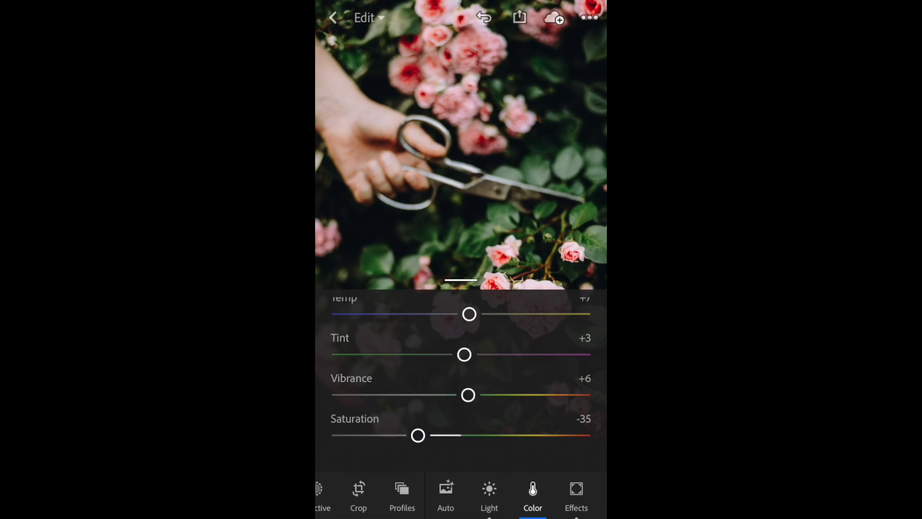
{"action": "left_click", "coordinate": [332, 18]}
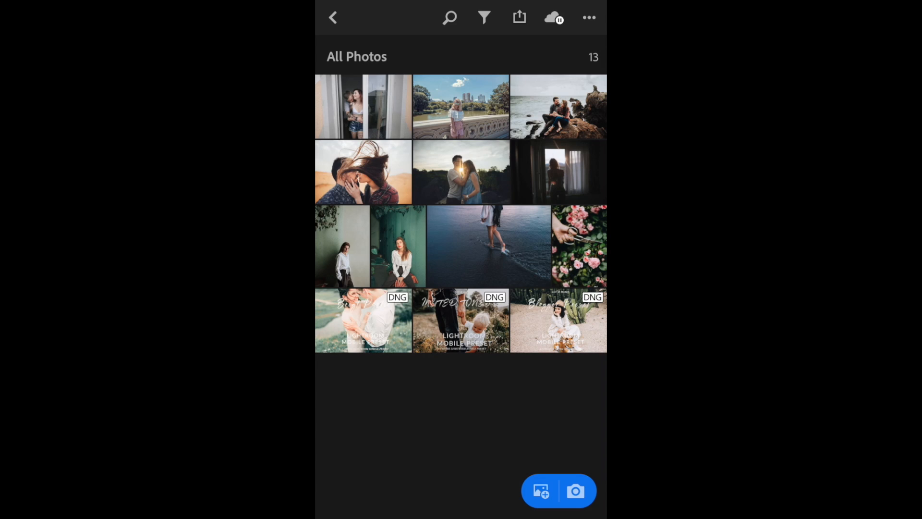
Step: Paste the copied preset onto the woman-walking-in-surf photo and check its Light panel
{"action": "left_click", "coordinate": [487, 245]}
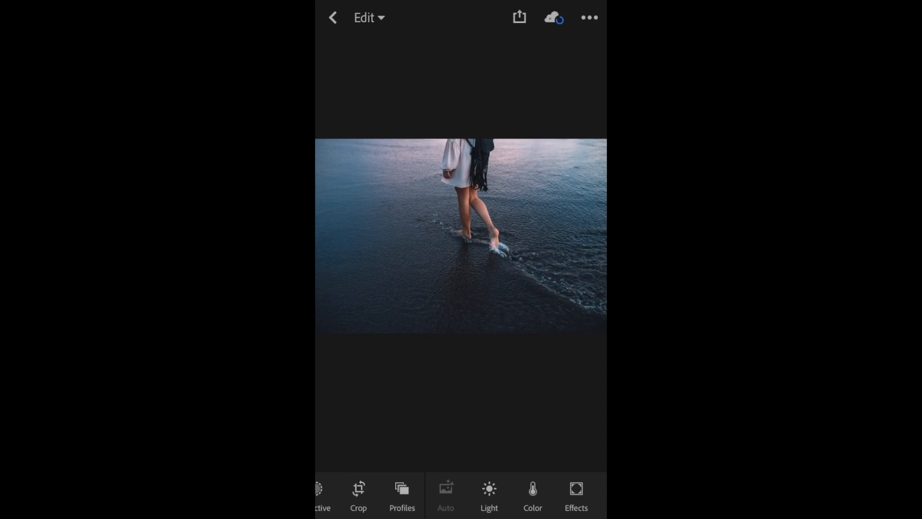
{"action": "left_click", "coordinate": [589, 17]}
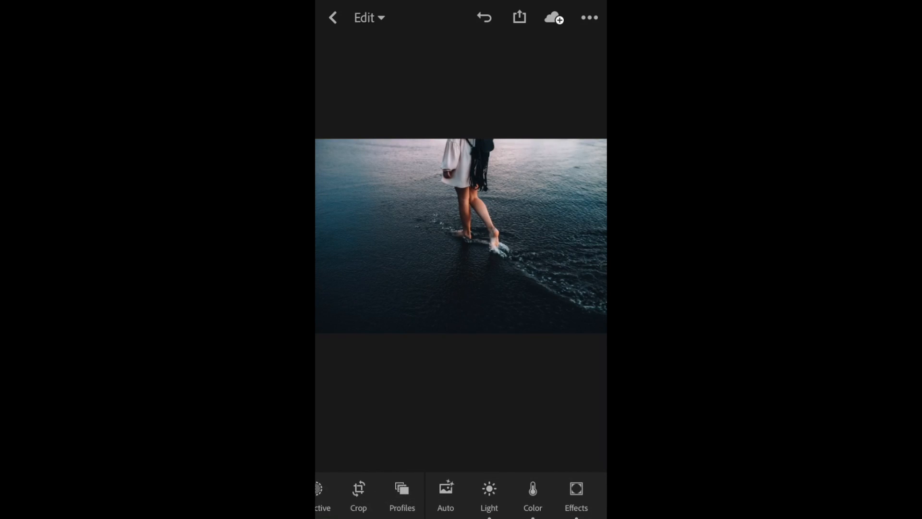
{"action": "left_click", "coordinate": [575, 497]}
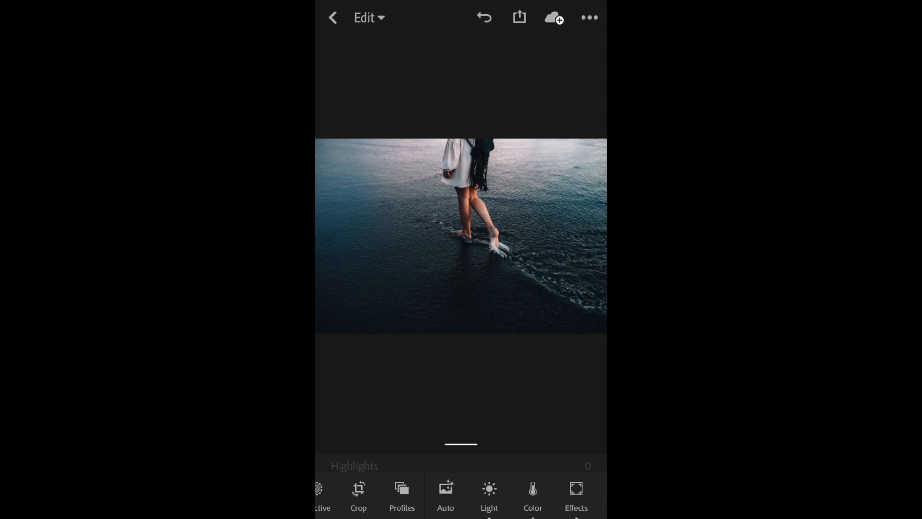
Step: Dismiss the export sheet and close the edited beach photo to All Photos
{"action": "left_click", "coordinate": [519, 18]}
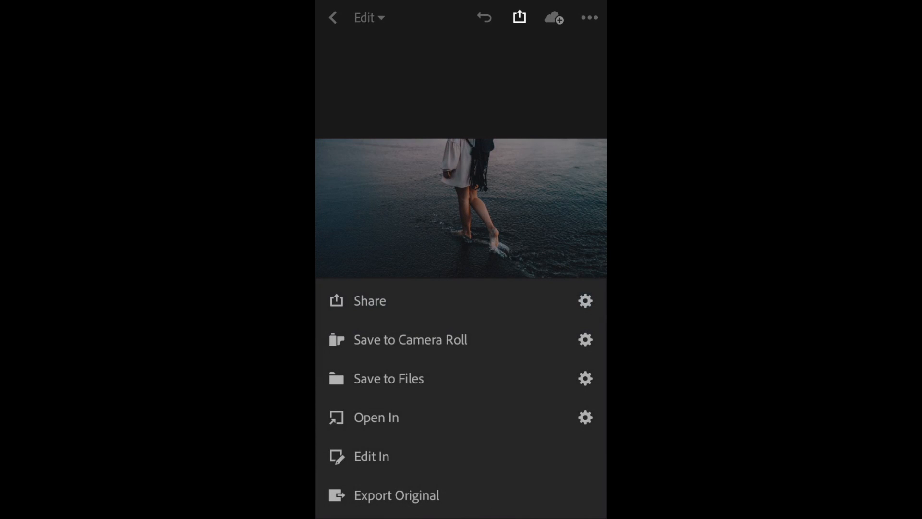
{"action": "left_click", "coordinate": [410, 339]}
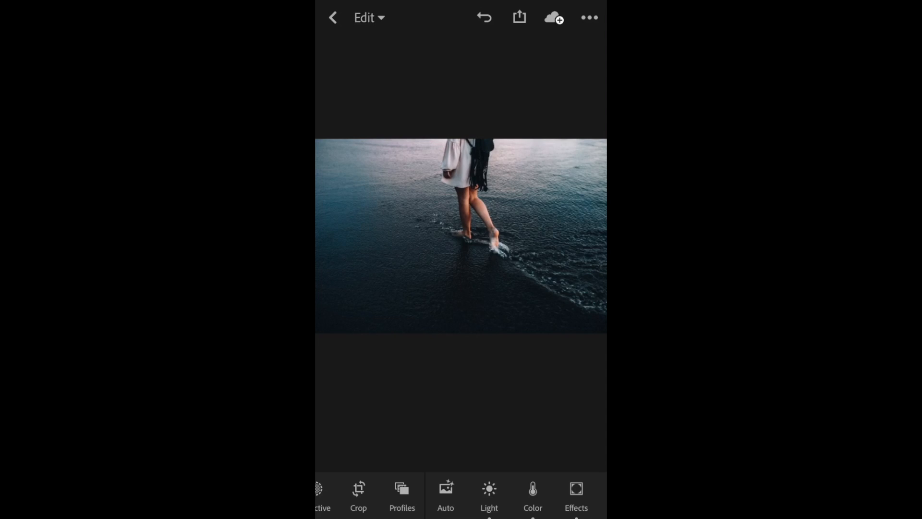
{"action": "left_click", "coordinate": [332, 17]}
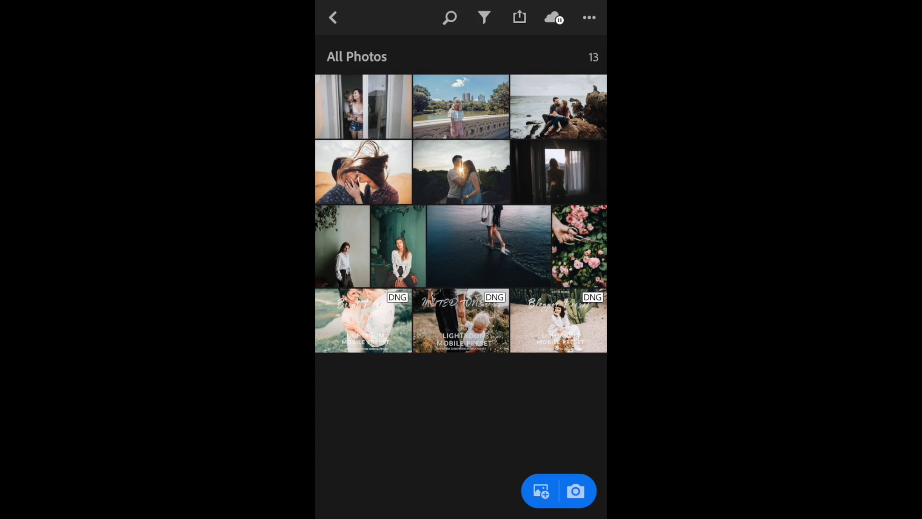